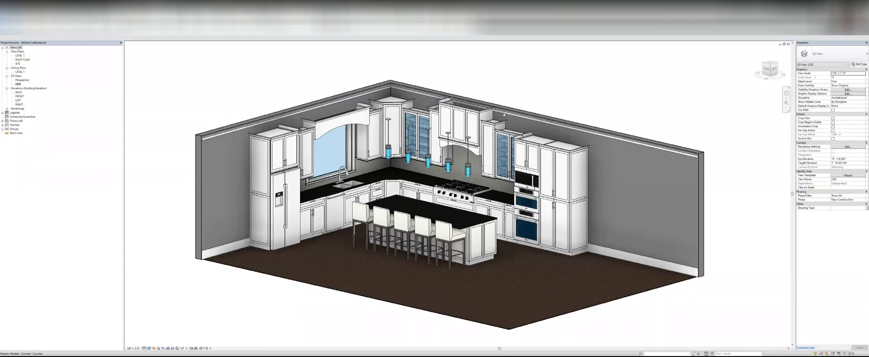
mouse_move(424, 291)
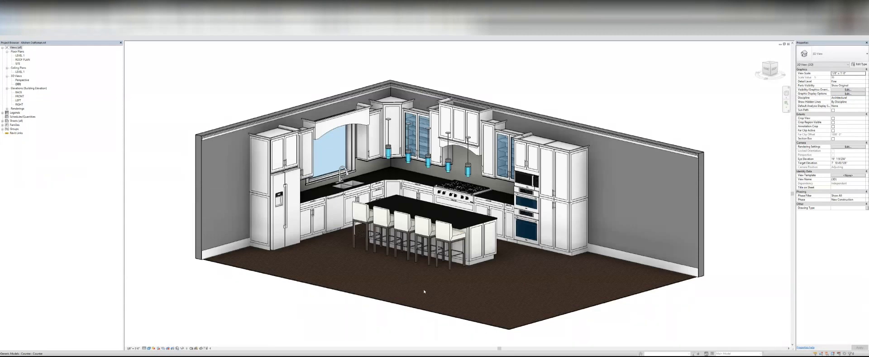
mouse_move(426, 293)
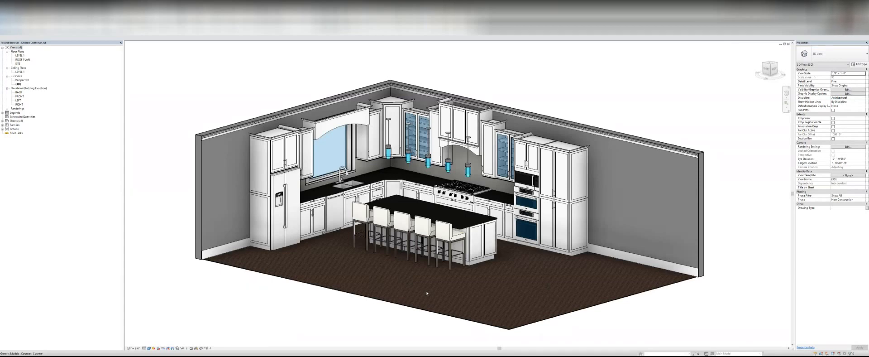
mouse_move(467, 253)
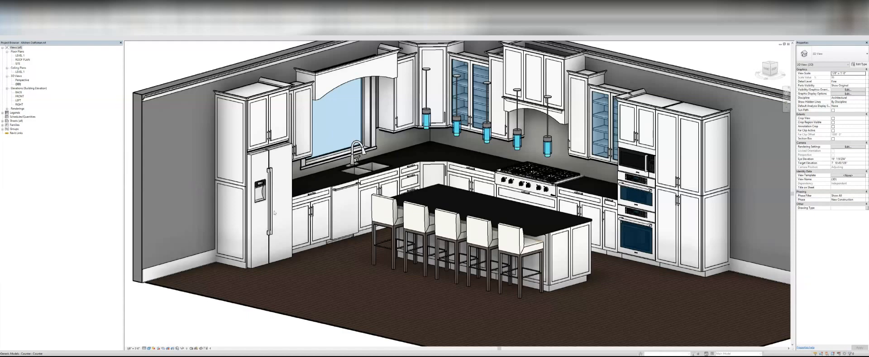
mouse_move(495, 198)
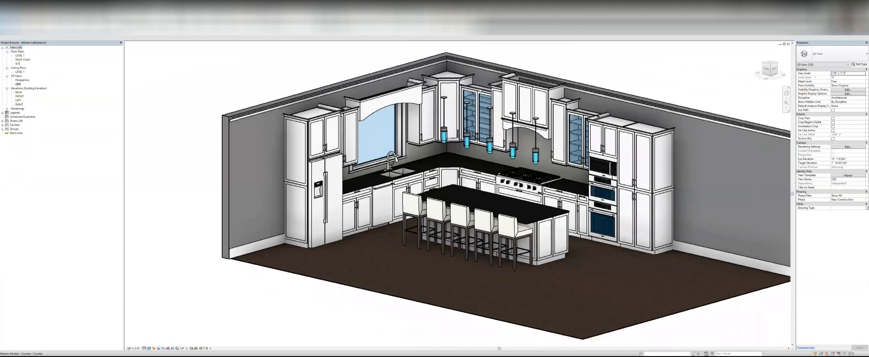
- Show the Type Properties of the glass double-door upper cabinet in the kitchen corner
click(480, 111)
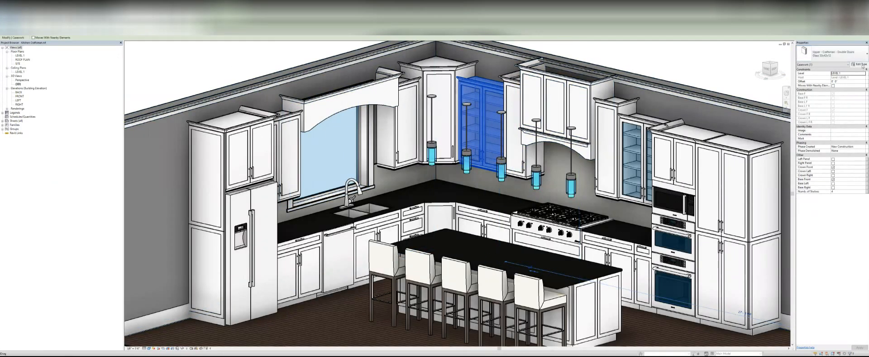
click(860, 64)
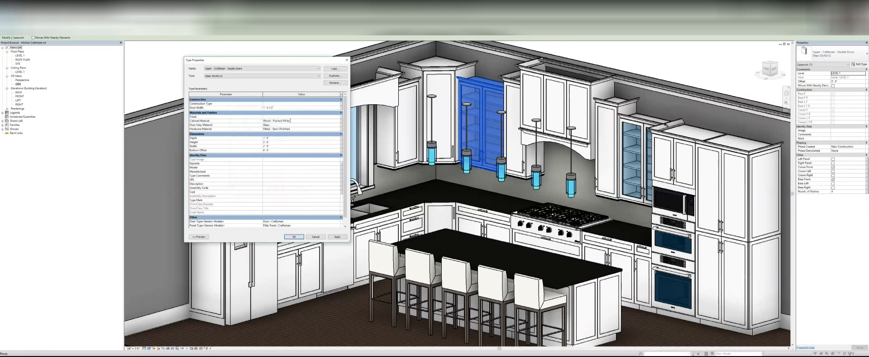
- Browse a wood option for Cabinet Material, cancel to keep the white finish, and close Type Properties
click(299, 120)
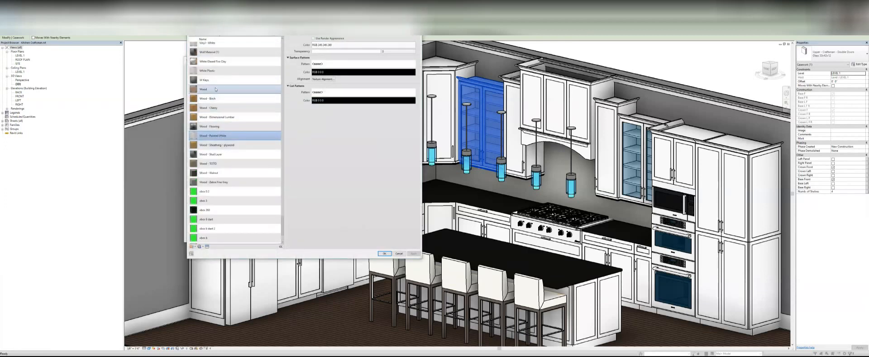
click(208, 98)
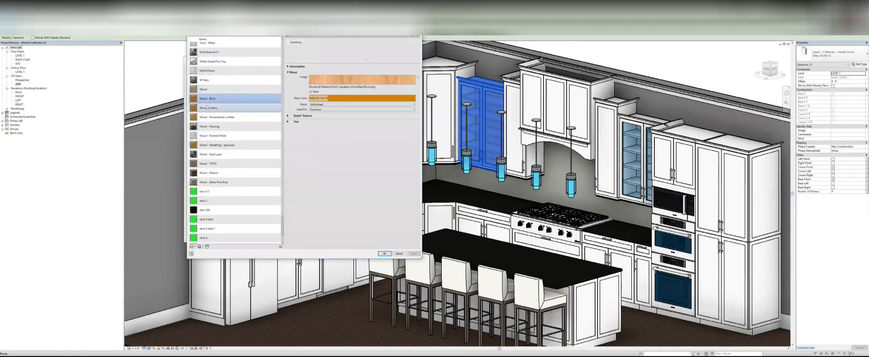
click(219, 116)
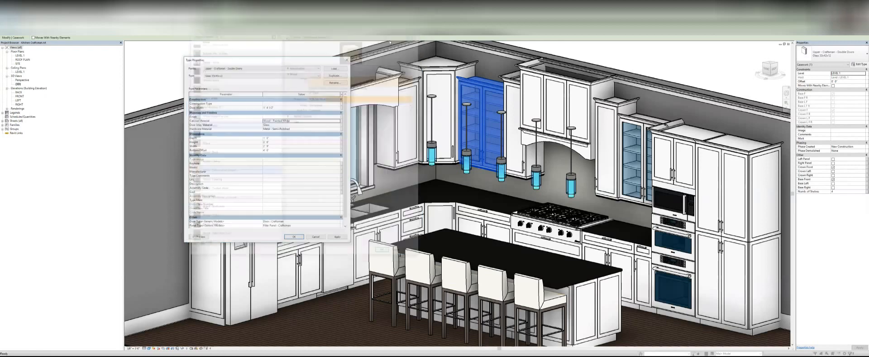
click(315, 236)
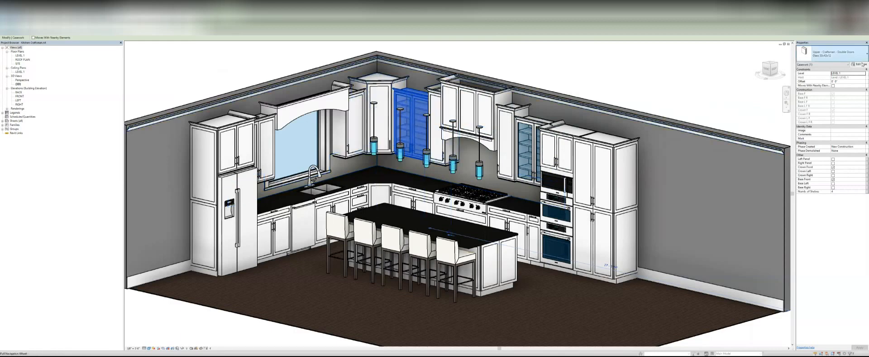
- Reopen and dismiss the cabinet's Type Properties before moving to the Craftsman Cabinets project
click(861, 64)
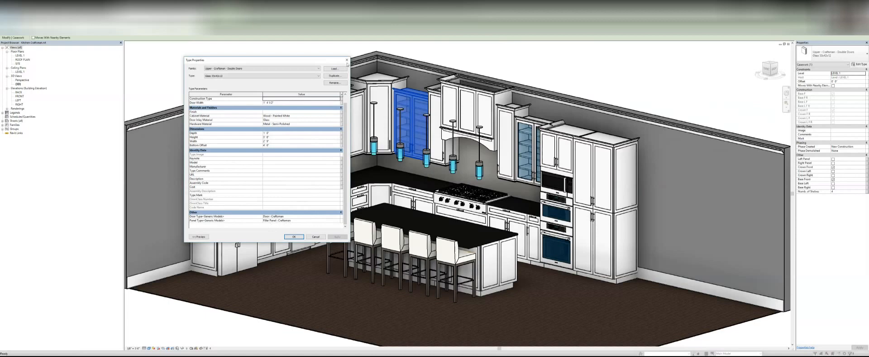
click(295, 237)
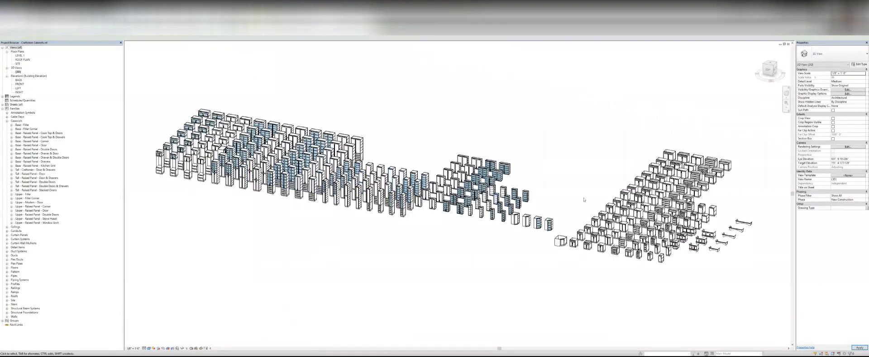
mouse_move(712, 147)
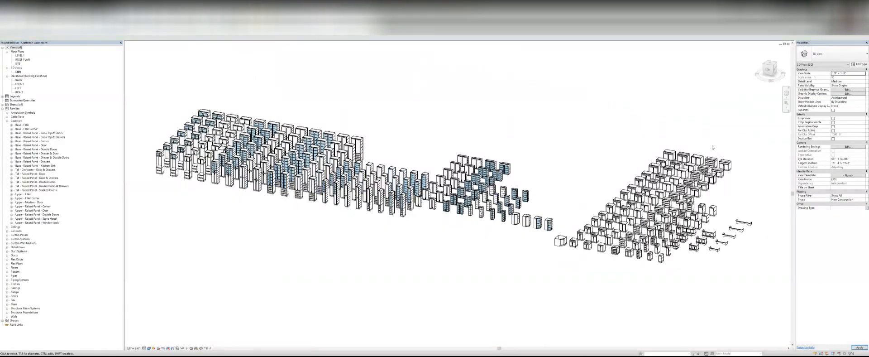
- Select a tall cabinet and zoom in close on the rows of upper and glass-door cabinets
click(270, 183)
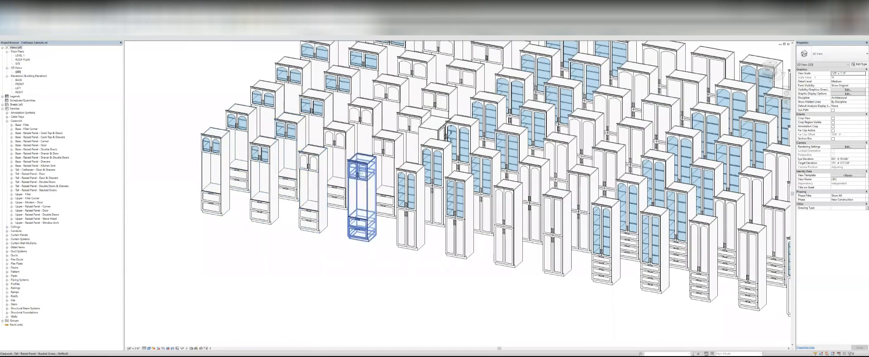
drag(361, 200, 314, 200)
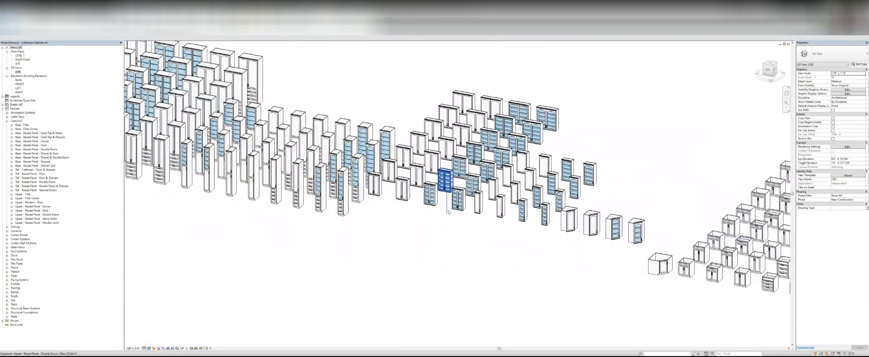
scroll(up, 3)
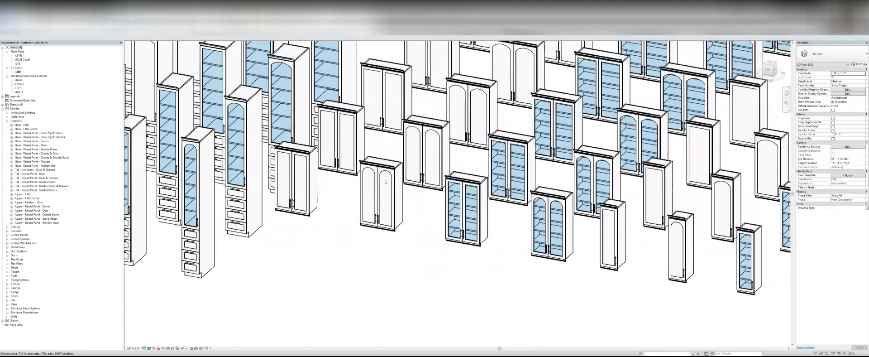
click(381, 199)
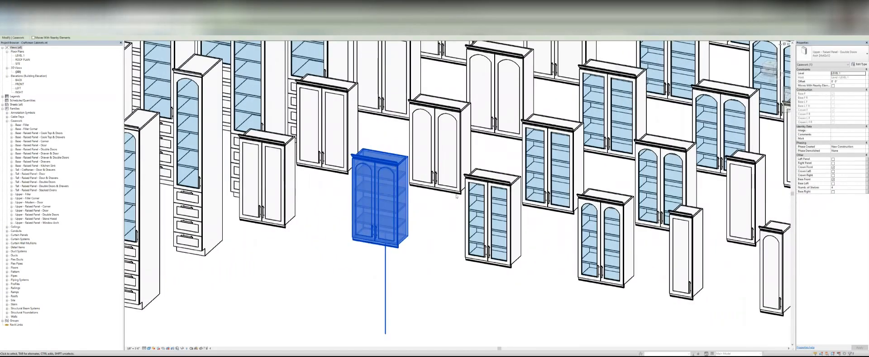
click(860, 63)
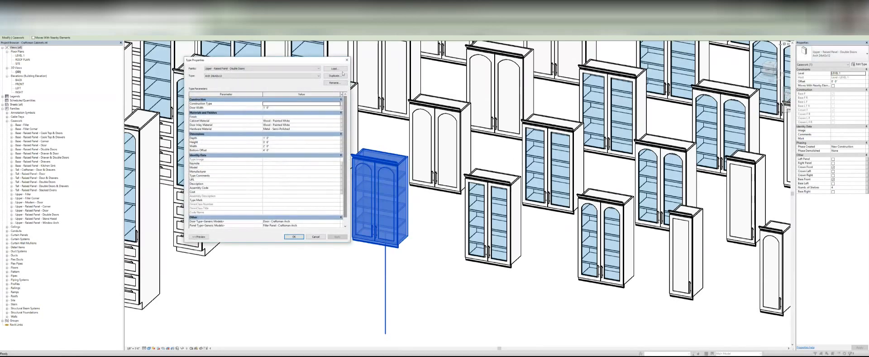
click(294, 236)
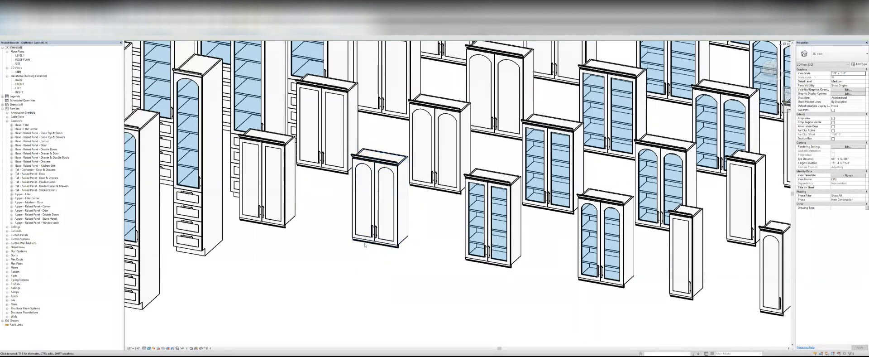
- Select and release the double-door upper cabinet, then switch to the white kitchen project window
click(380, 199)
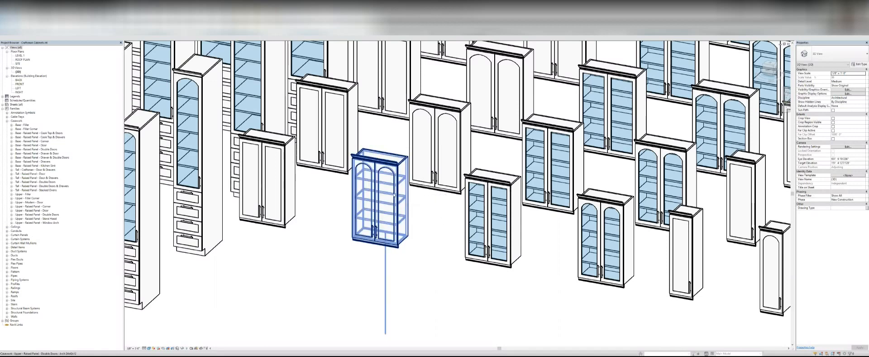
mouse_move(388, 192)
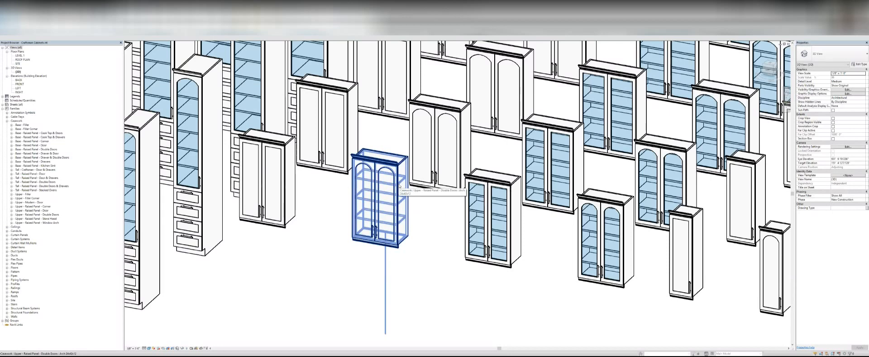
click(379, 193)
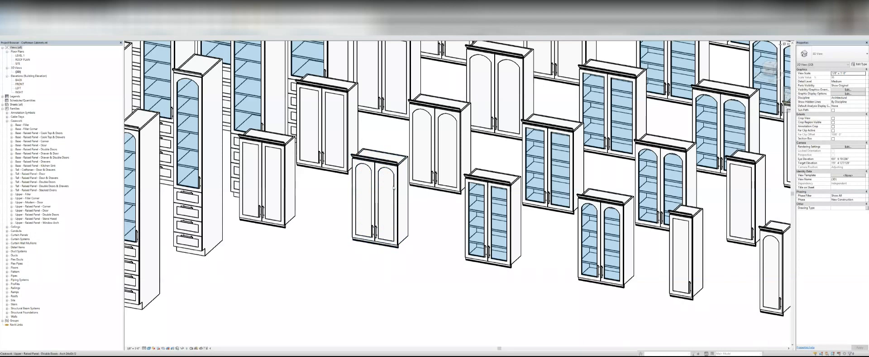
click(665, 177)
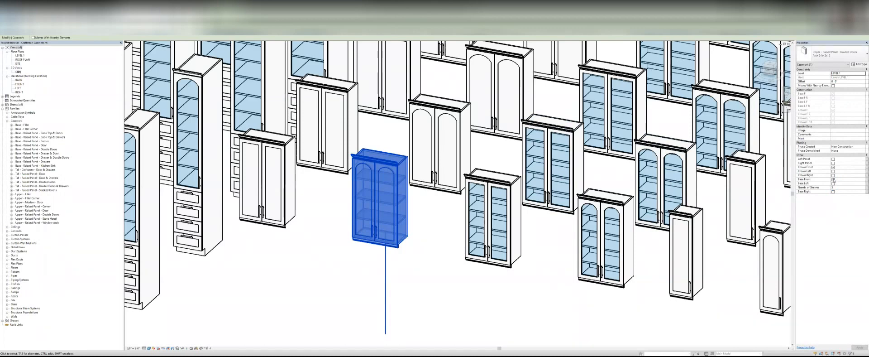
mouse_move(829, 162)
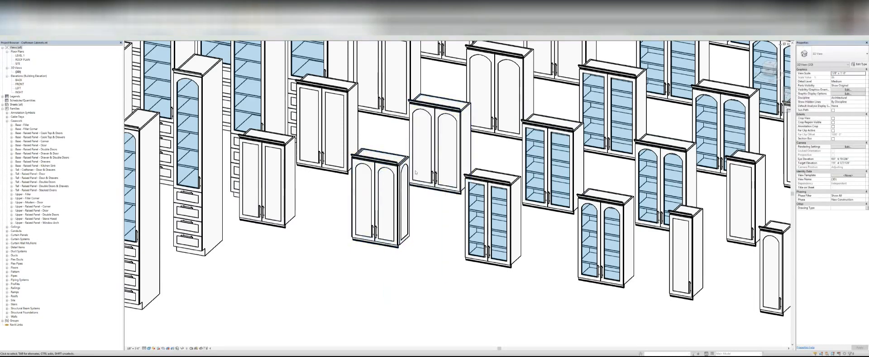
click(380, 191)
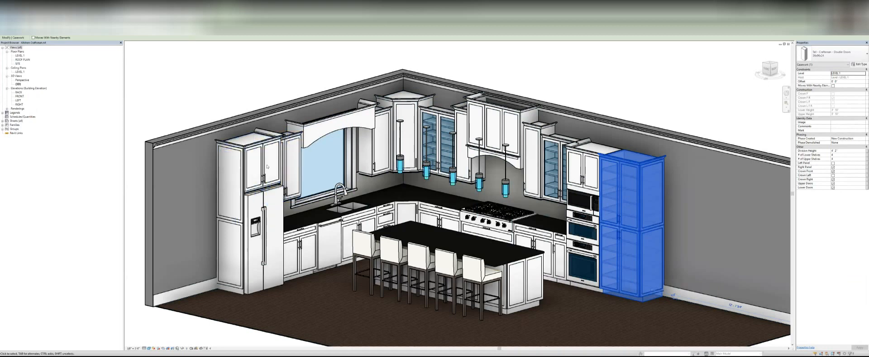
- Review the tall oven-side cabinet's instance parameters before moving to the modern grey kitchen
click(371, 144)
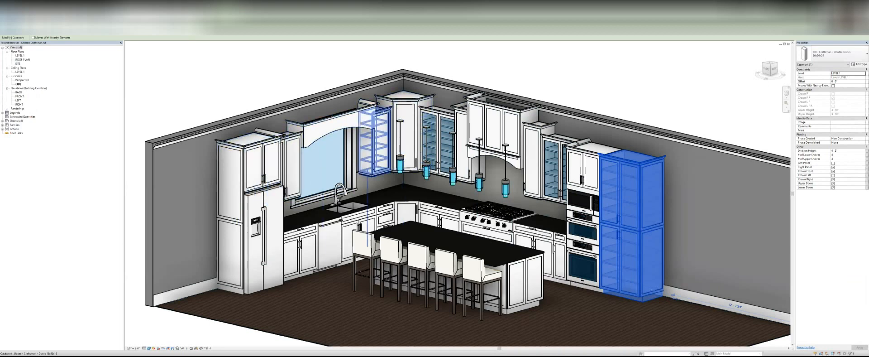
mouse_move(388, 113)
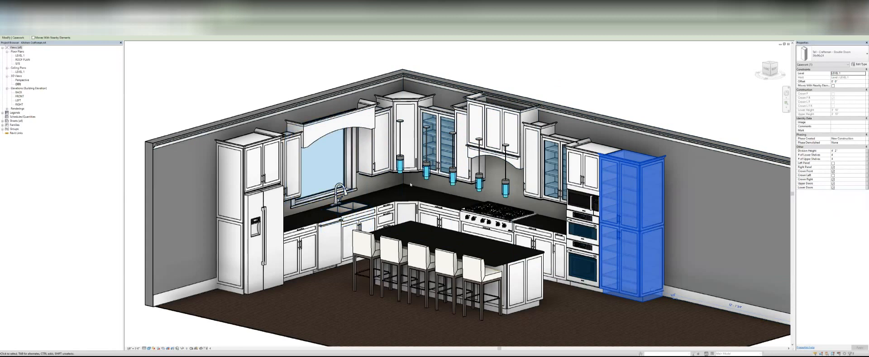
mouse_move(412, 184)
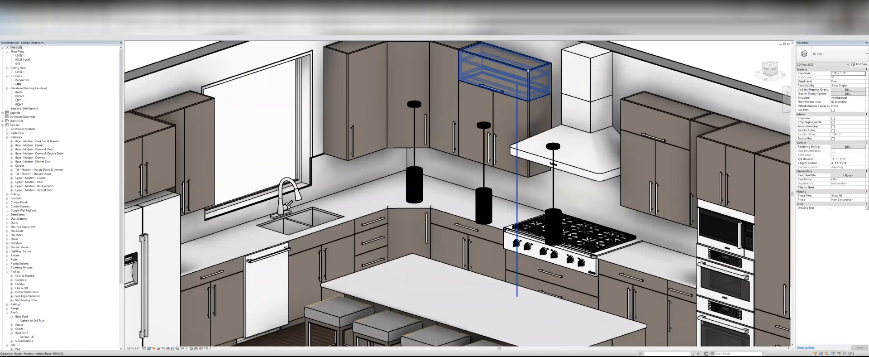
- Zoom out and show the modern kitchen's plan view from the Project Browser
click(524, 94)
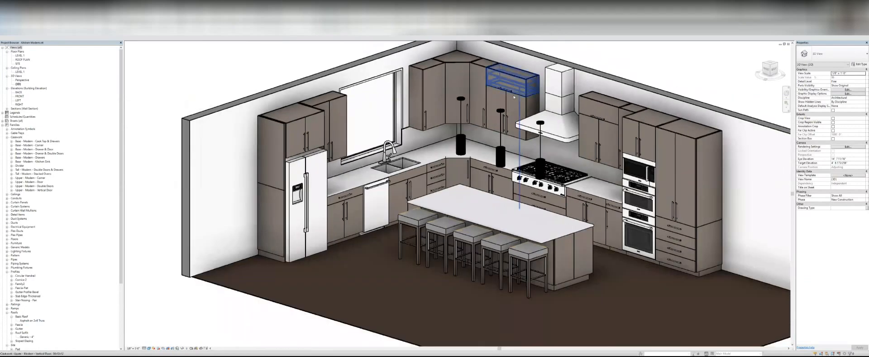
double_click(22, 59)
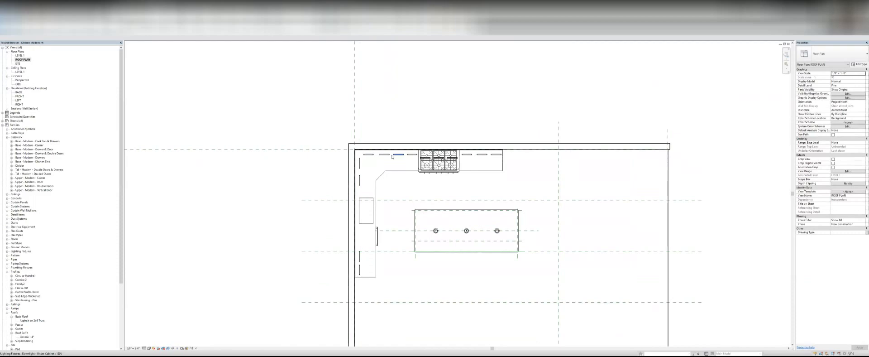
- Return to the {3D} view of the modern grey kitchen from the Project Browser
double_click(17, 55)
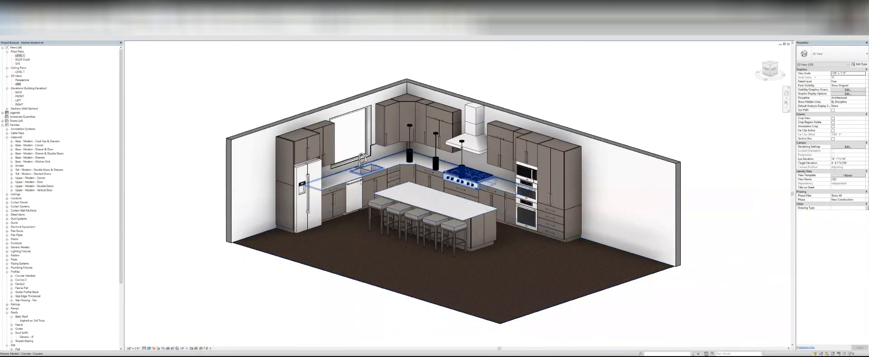
mouse_move(465, 222)
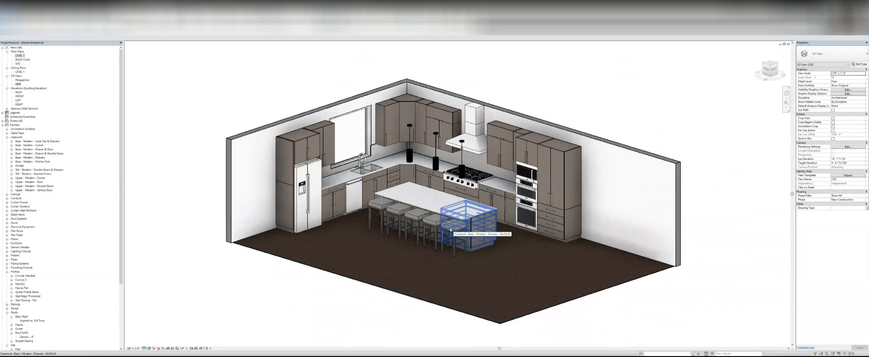